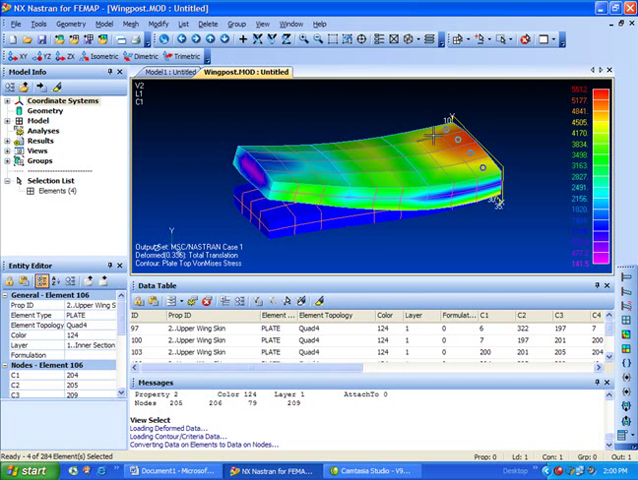
- Click another upper wing skin element to bring the selection to eight
{"action": "left_click", "coordinate": [428, 145]}
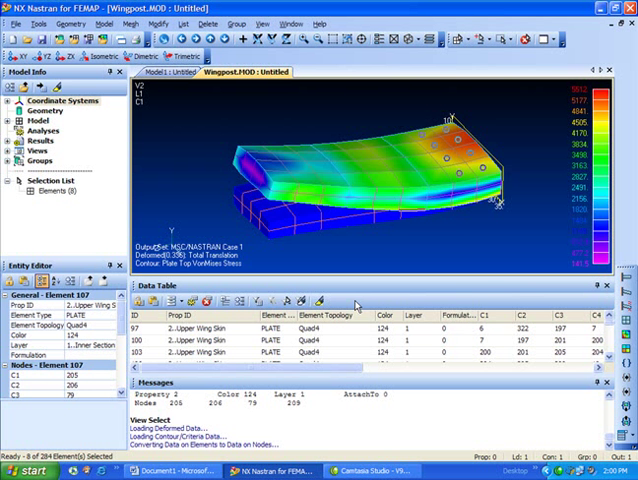
{"action": "mouse_move", "coordinate": [200, 350]}
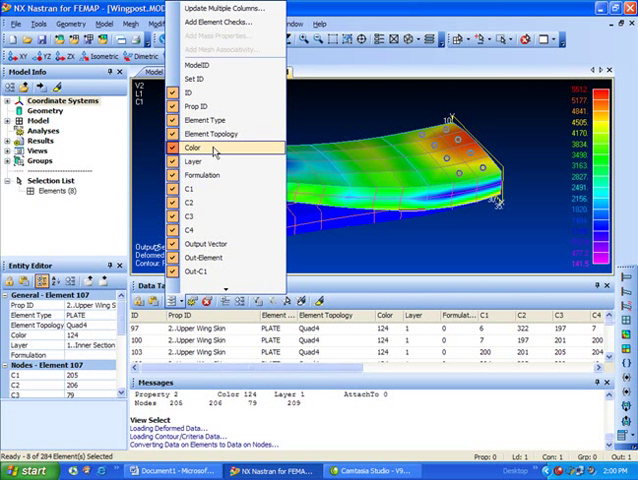
{"action": "mouse_move", "coordinate": [213, 118]}
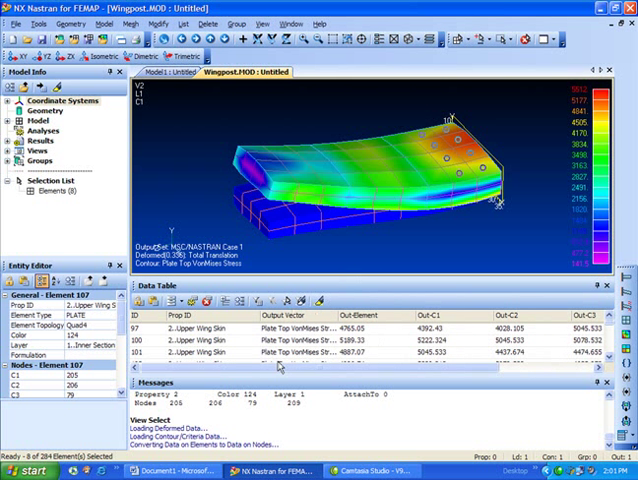
{"action": "mouse_move", "coordinate": [280, 368]}
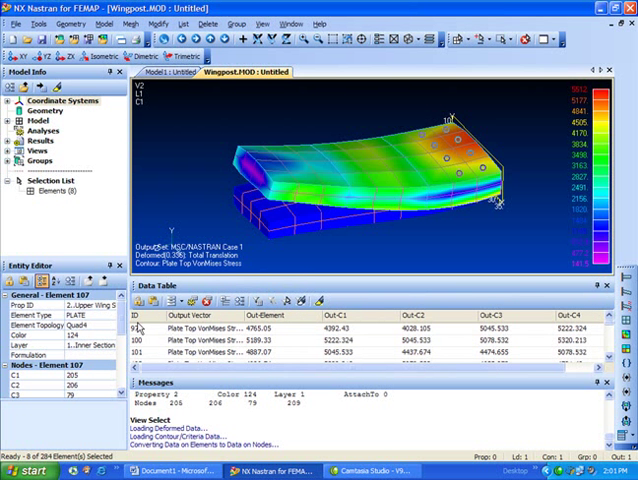
- Sort the Data Table descending by element von Mises stress
{"action": "left_click", "coordinate": [195, 358]}
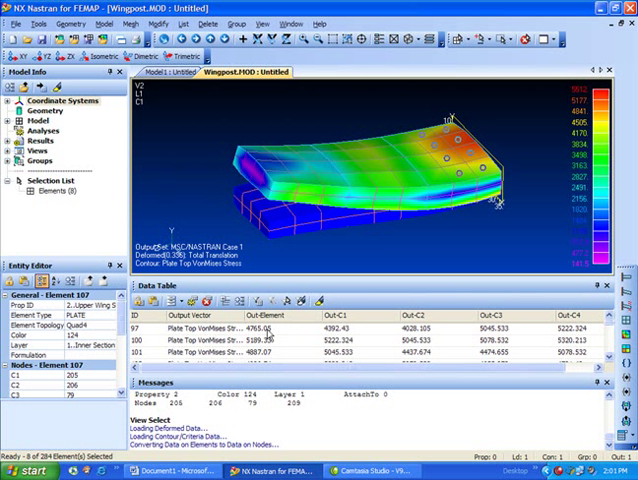
{"action": "mouse_move", "coordinate": [483, 340]}
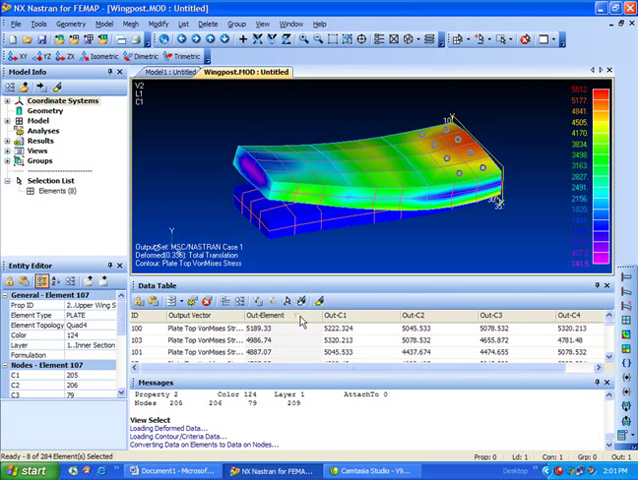
{"action": "mouse_move", "coordinate": [305, 320]}
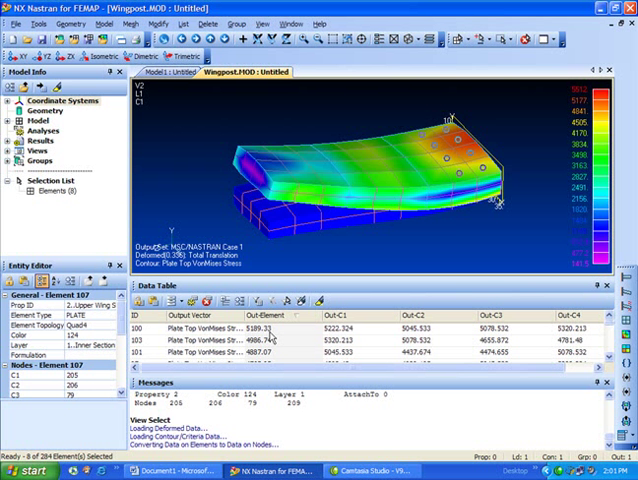
{"action": "left_click", "coordinate": [205, 329]}
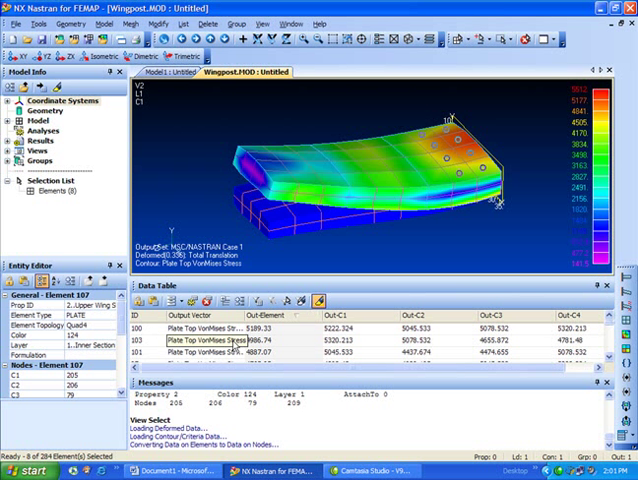
- Highlight element 101 and another high-stress row, then add beam element 61
{"action": "left_click", "coordinate": [130, 330]}
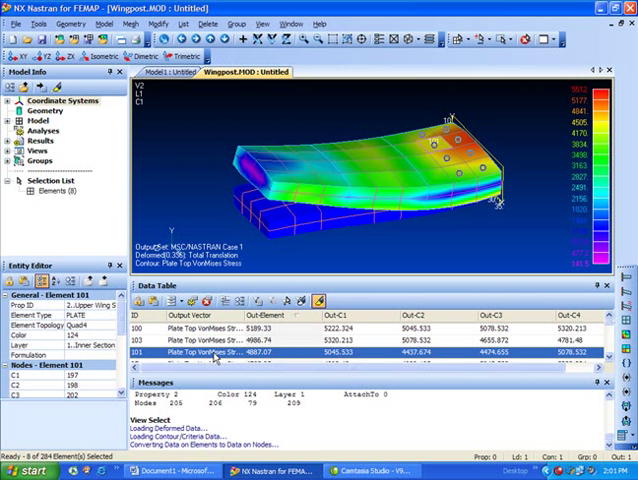
{"action": "left_click", "coordinate": [210, 327]}
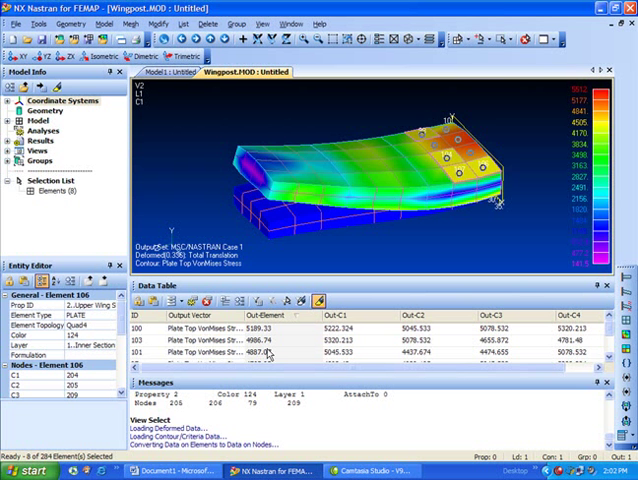
{"action": "left_click", "coordinate": [235, 147]}
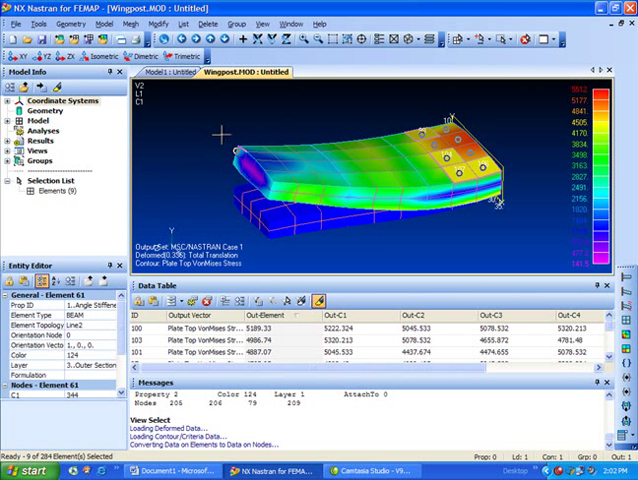